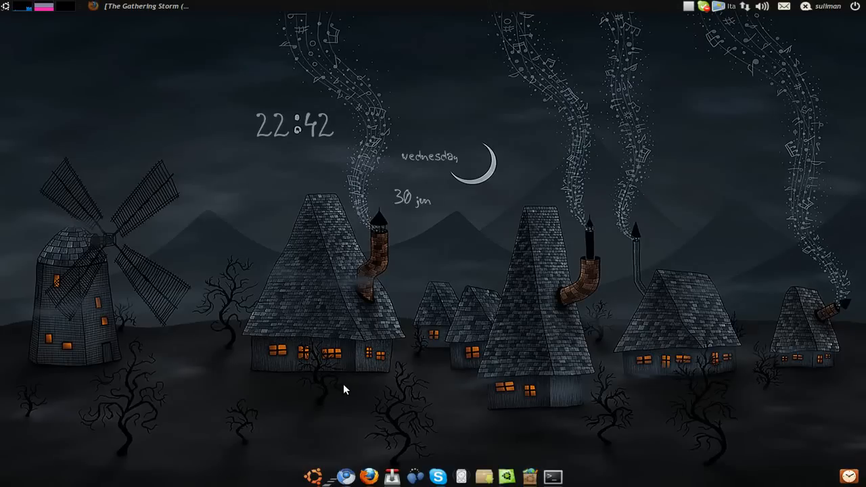
mouse_move(359, 376)
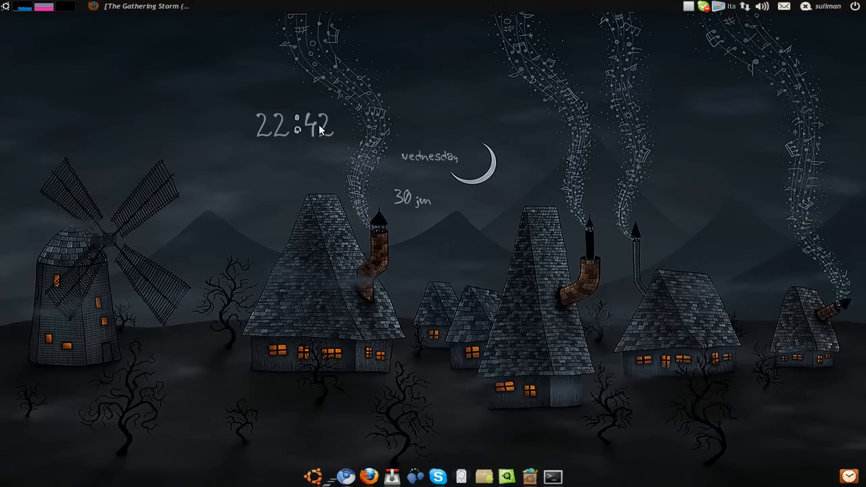
mouse_move(320, 112)
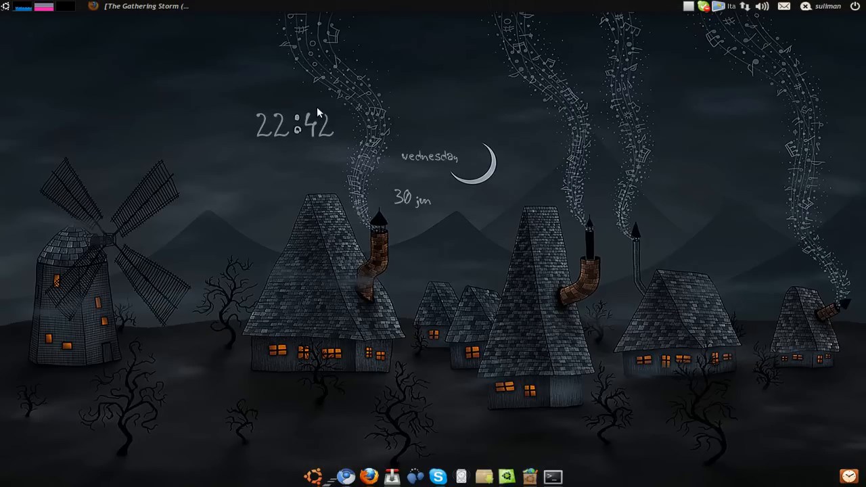
mouse_move(427, 181)
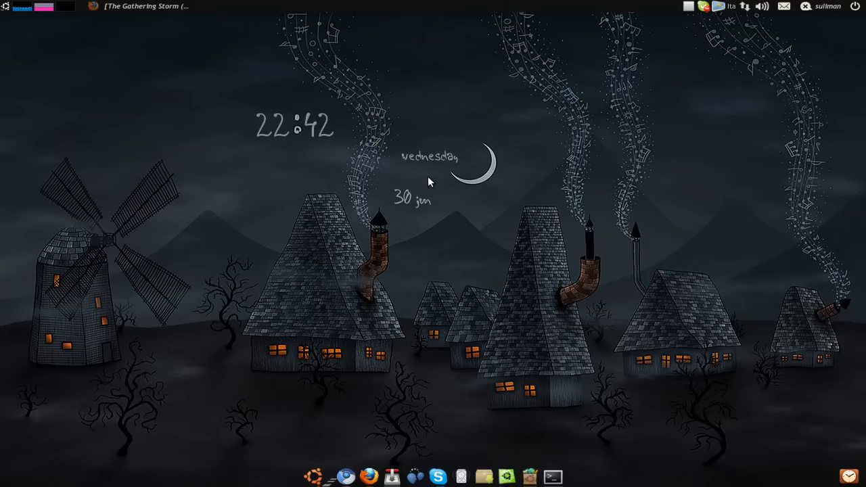
mouse_move(446, 130)
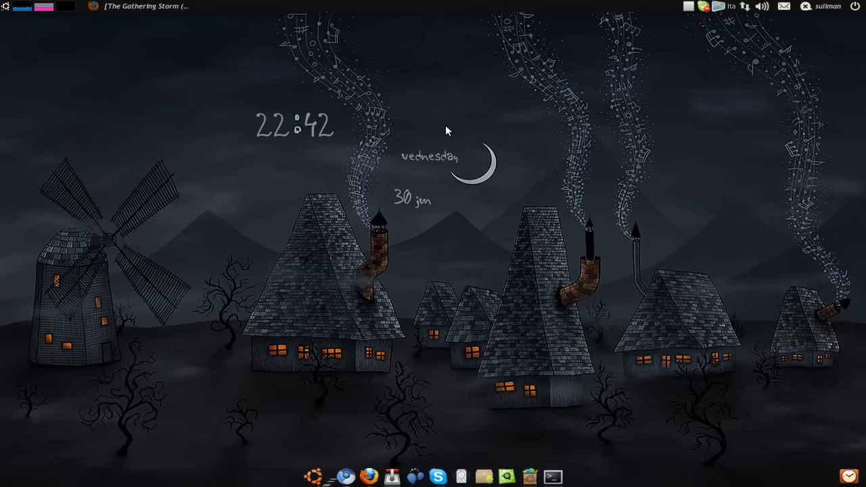
mouse_move(428, 187)
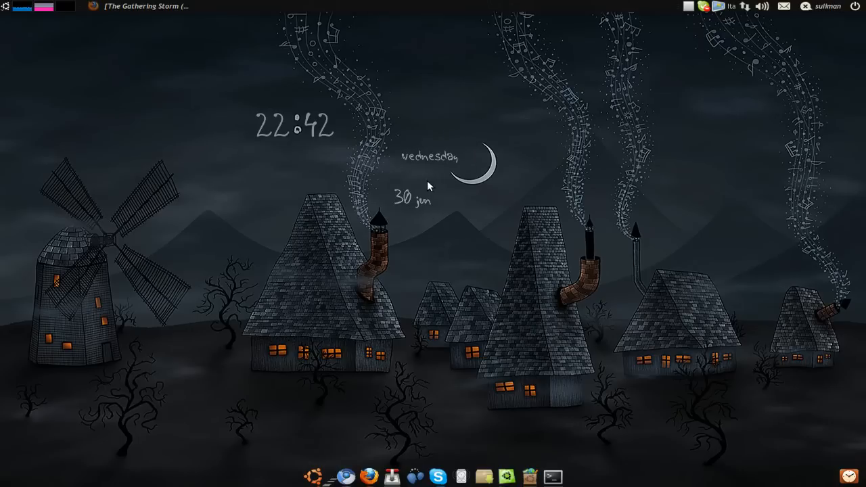
mouse_move(438, 175)
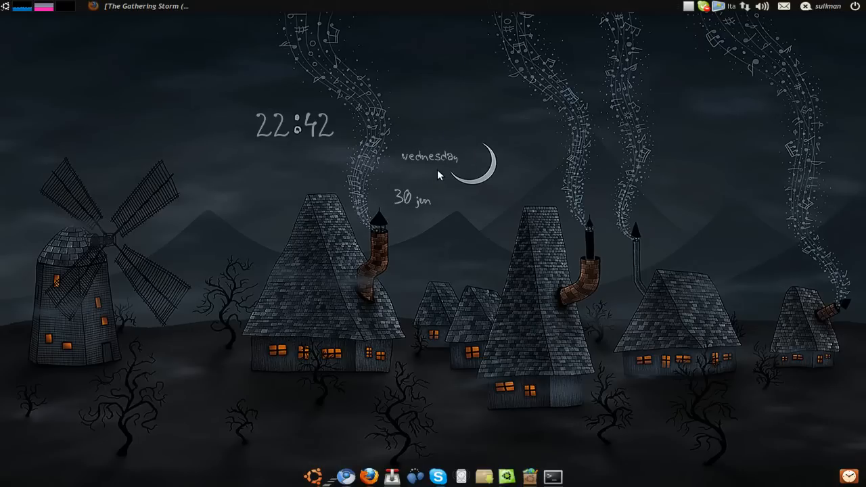
mouse_move(530, 276)
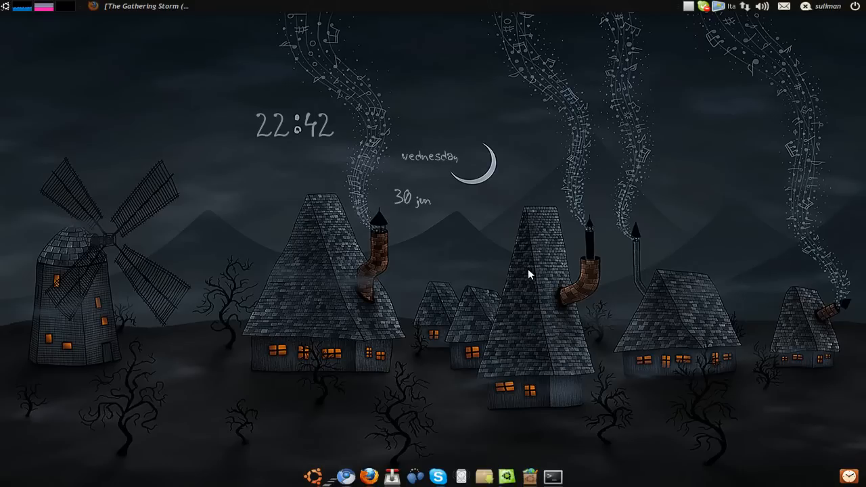
mouse_move(346, 242)
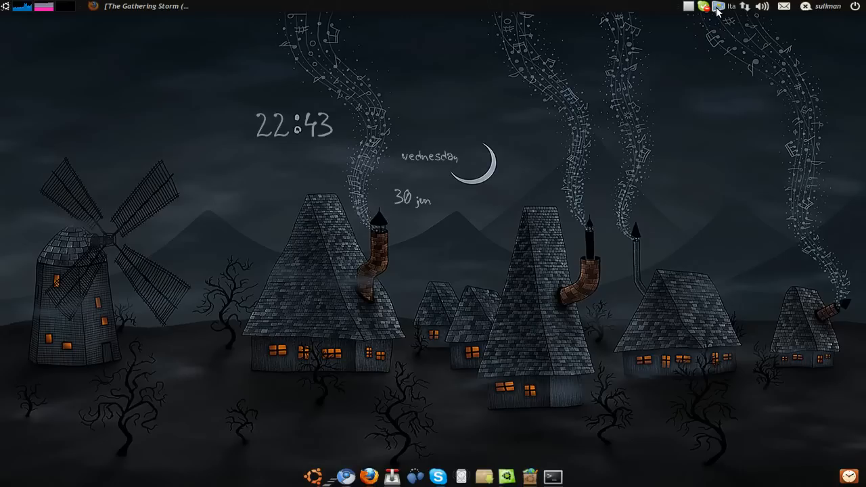
mouse_move(729, 139)
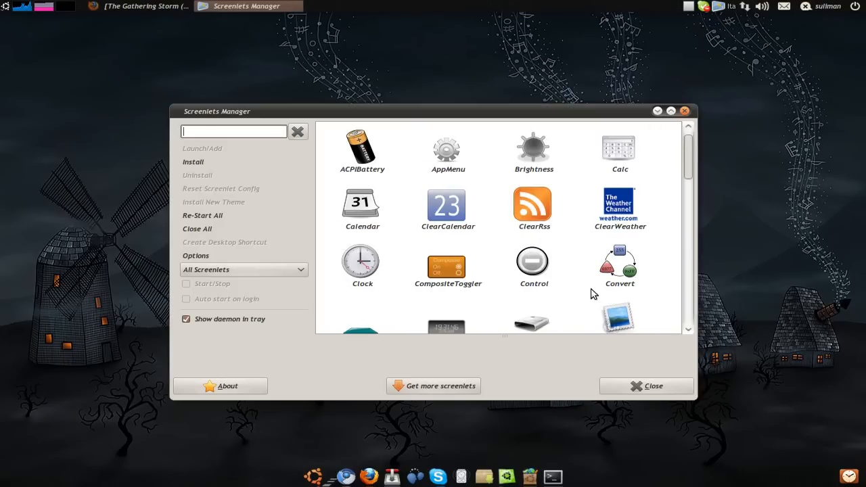
mouse_move(376, 257)
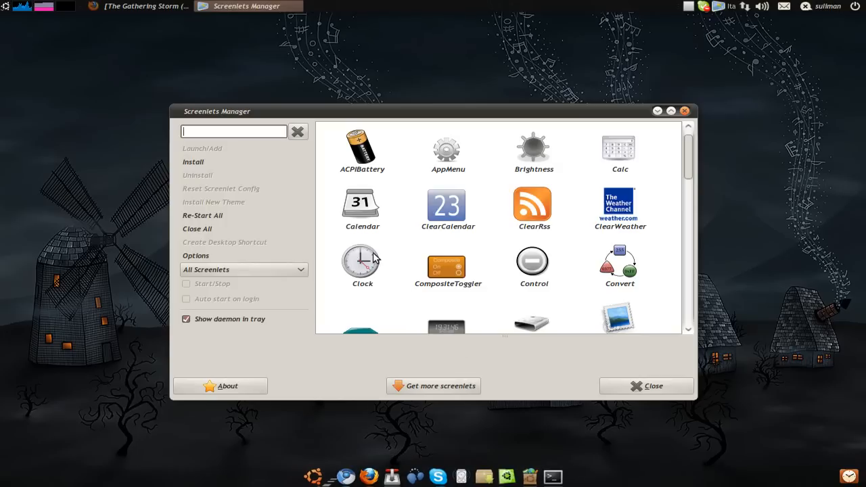
mouse_move(495, 474)
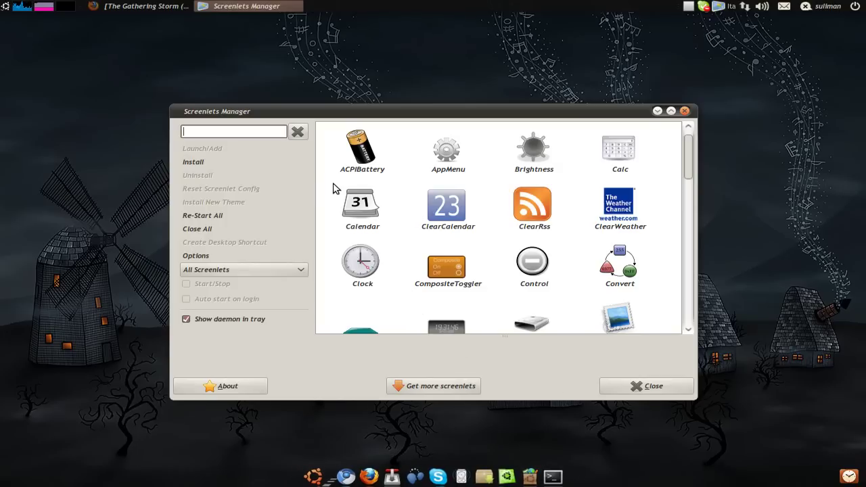
mouse_move(516, 249)
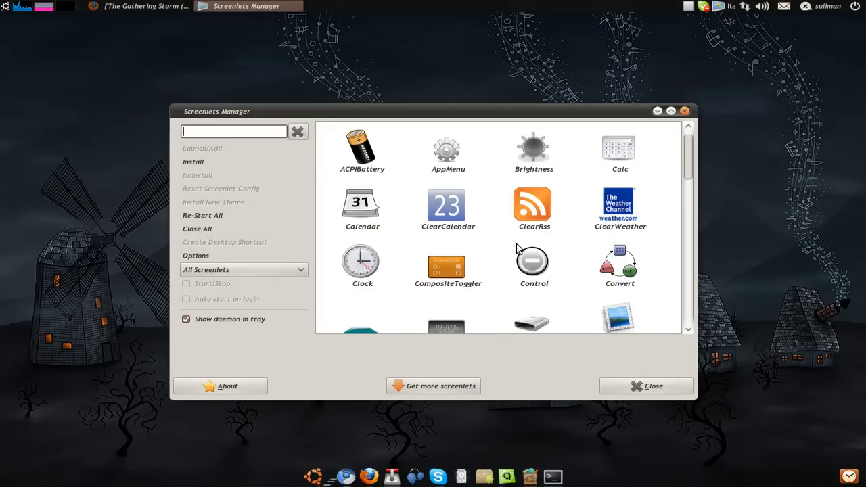
Bring up the Screenlets Manager from the panel tray, listing the available screenlets
left_click(647, 385)
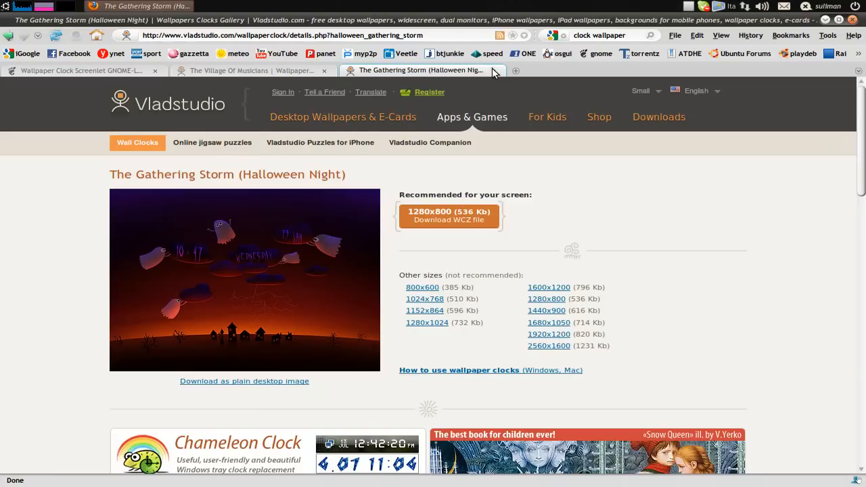
Scroll the Wallpaper Clock Screenlet page to its changelog and the version 2.3 / 1.6 download links
left_click(81, 70)
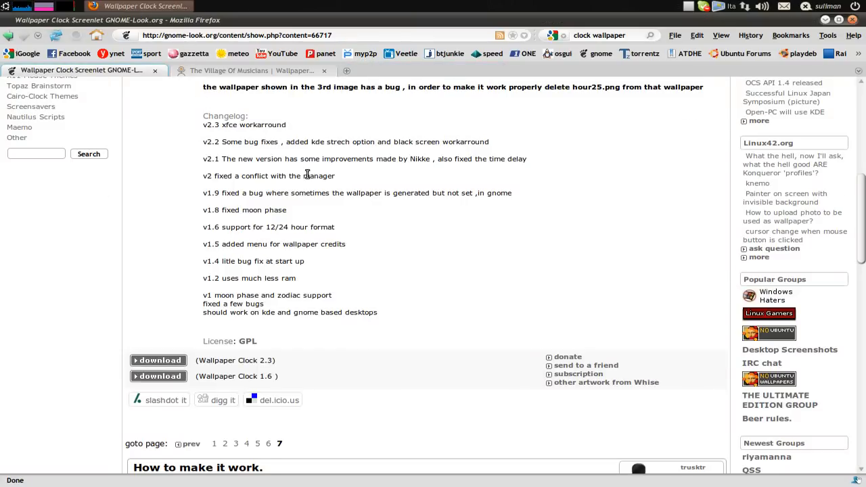
scroll("up", 3)
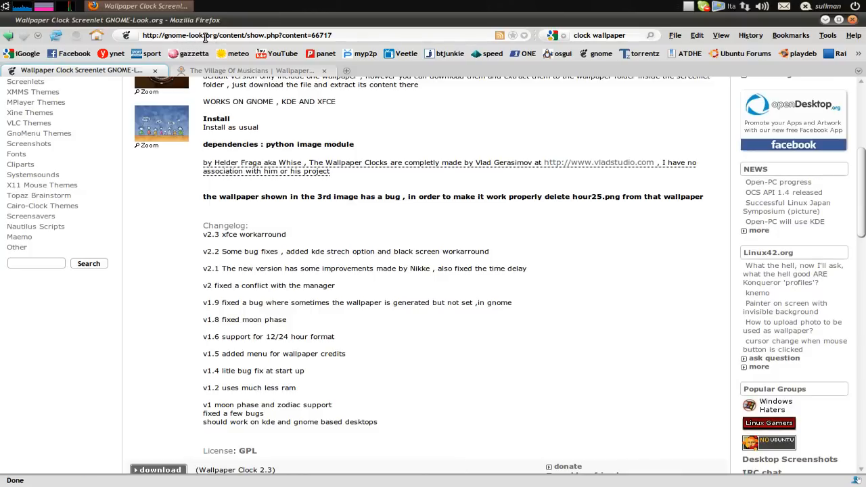
scroll("up", 3)
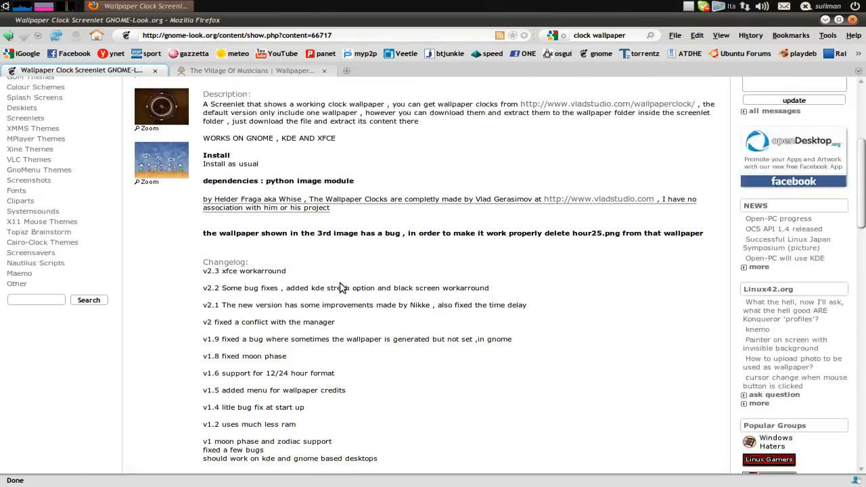
scroll("up", 3)
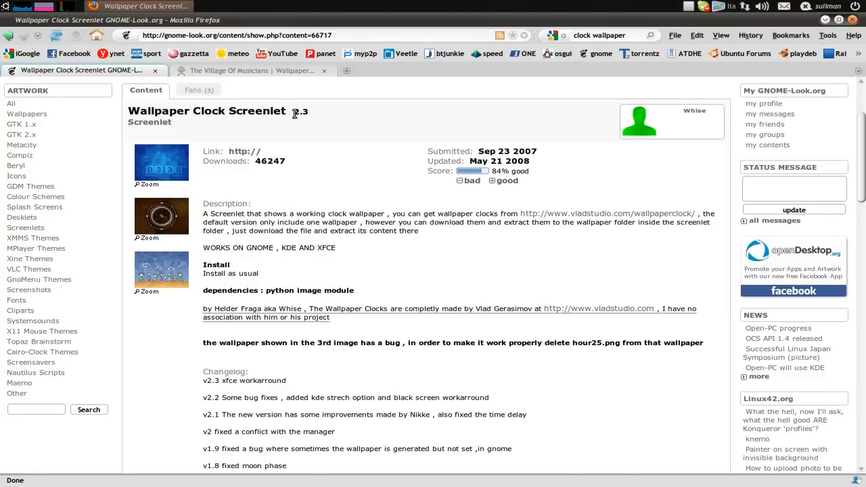
mouse_move(238, 54)
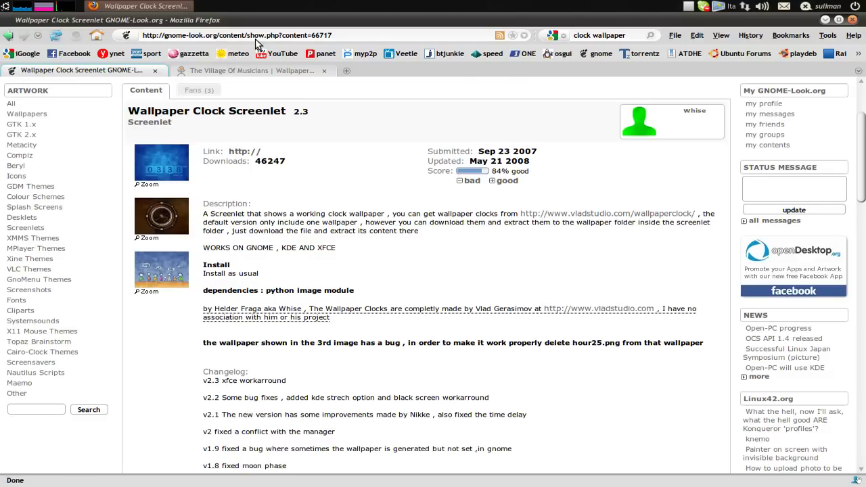
scroll("down", 3)
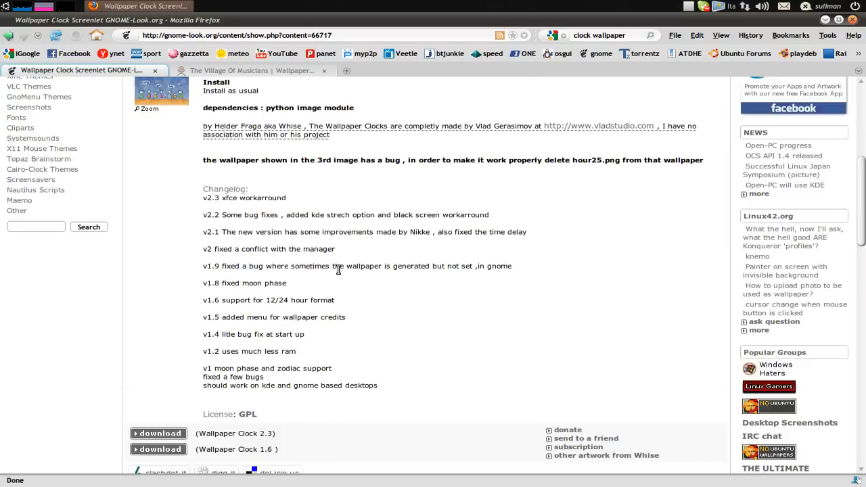
scroll("down", 3)
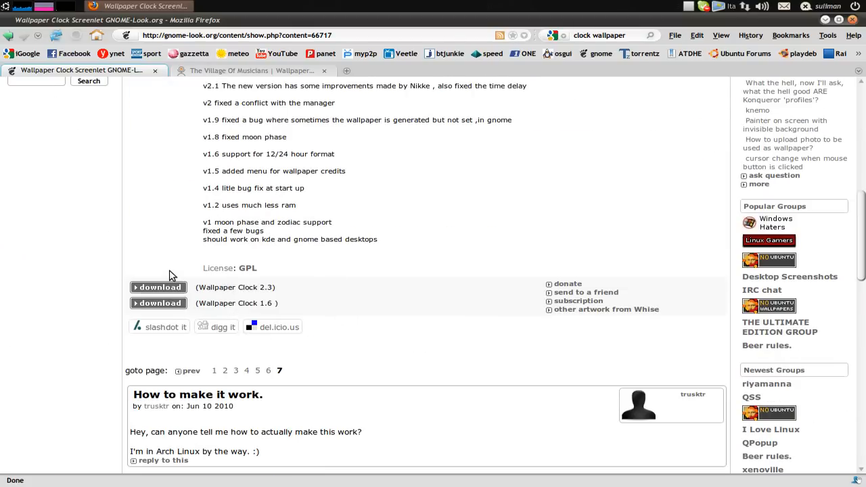
mouse_move(331, 192)
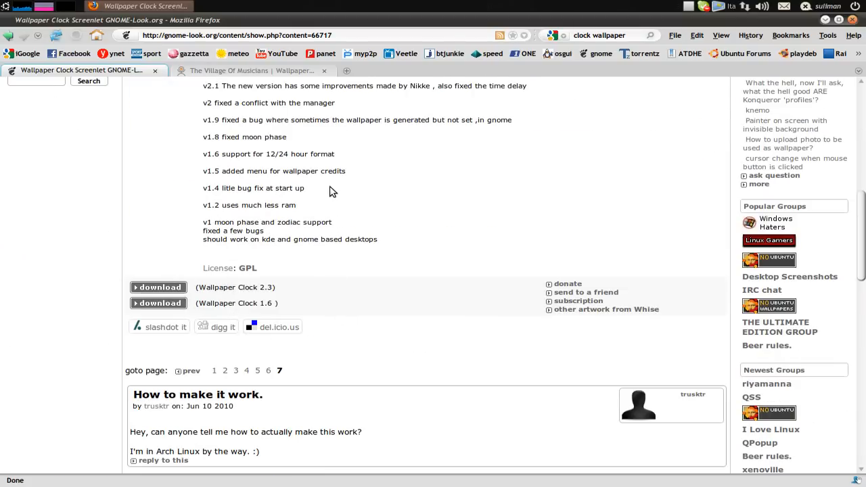
mouse_move(824, 27)
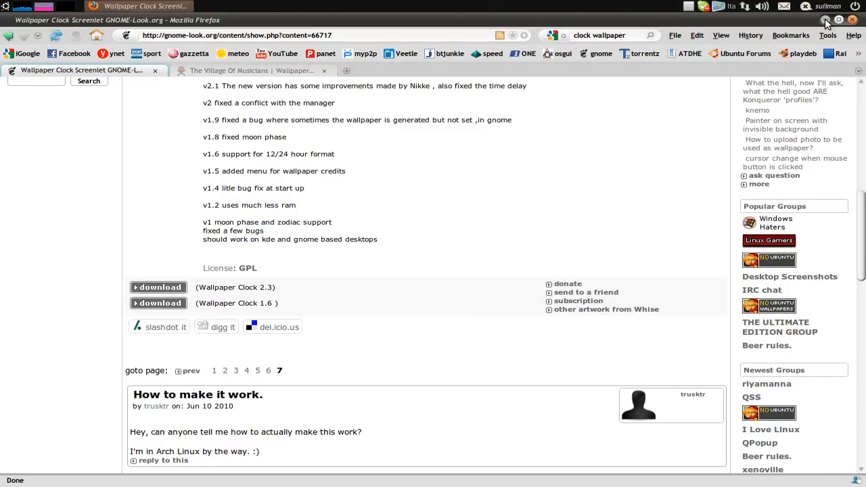
mouse_move(300, 297)
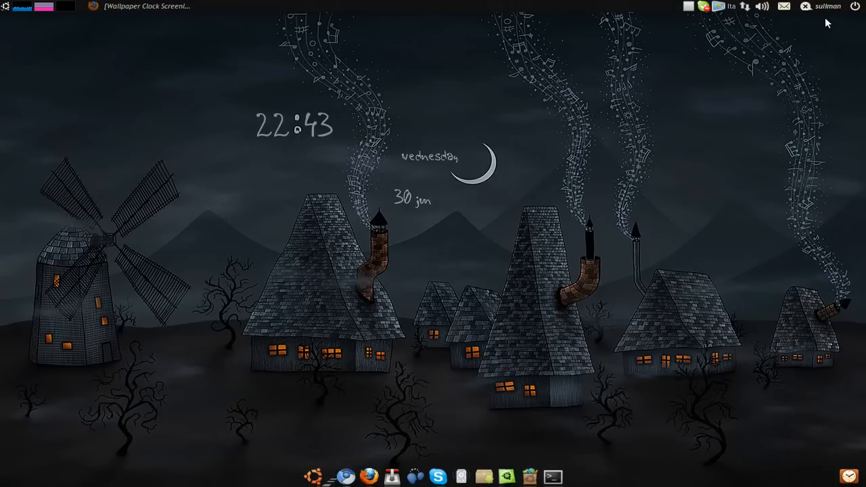
mouse_move(685, 24)
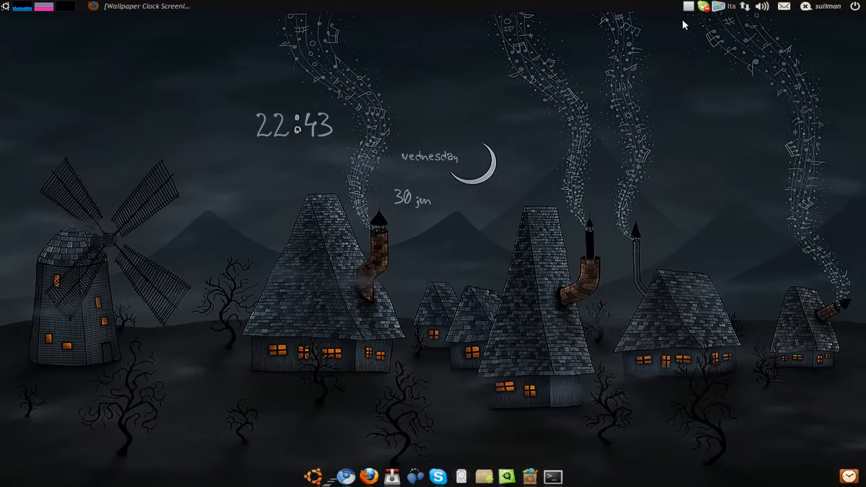
mouse_move(711, 31)
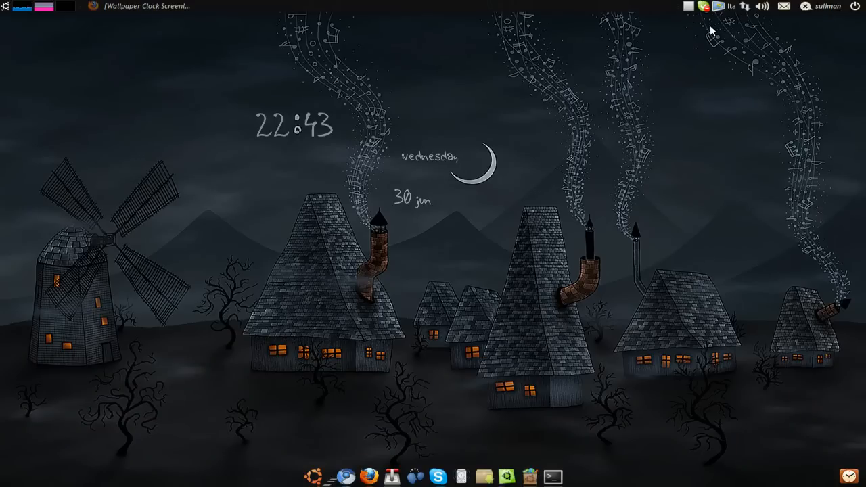
mouse_move(255, 124)
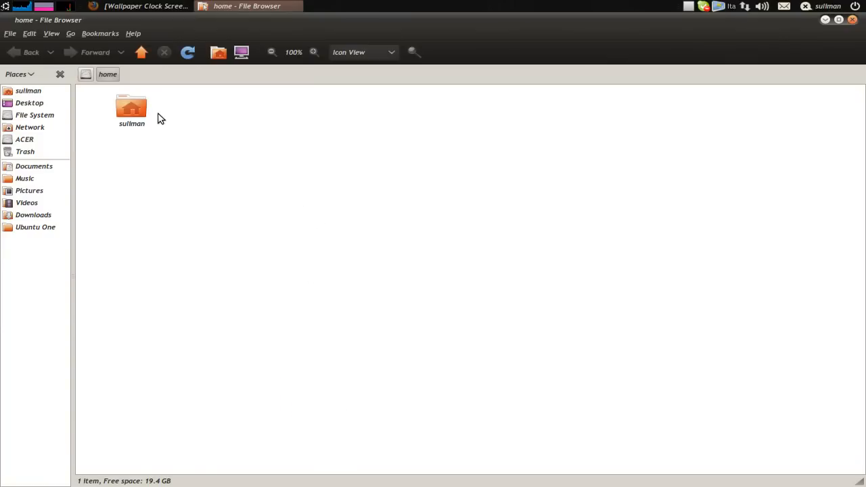
Show the home folder in Nautilus with Desktop, Documents, Downloads and the other personal folders
double_click(132, 107)
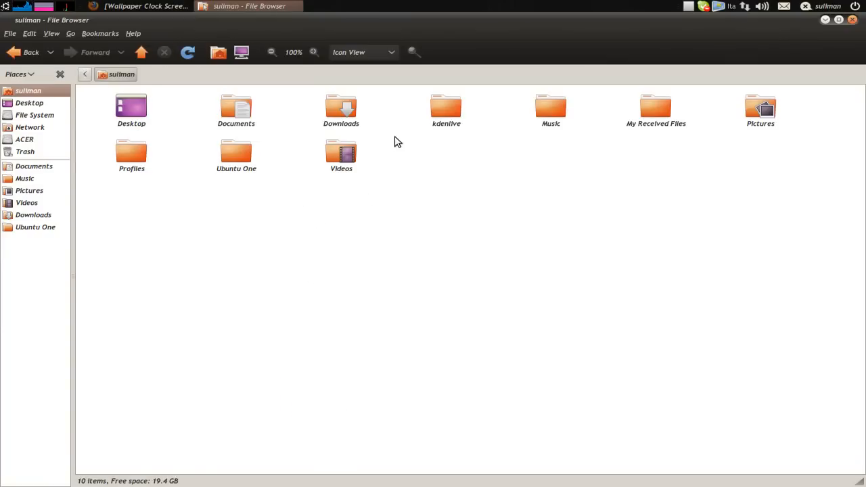
mouse_move(420, 169)
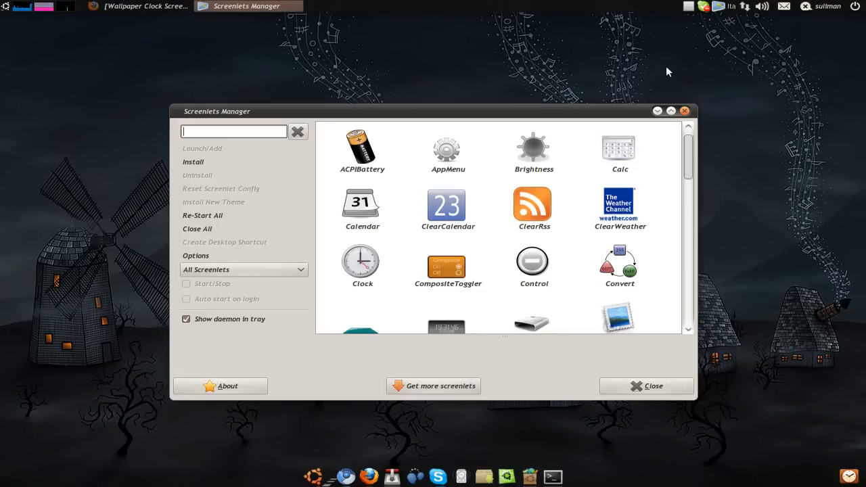
Start WallpaperClock with auto-start at login and place its widget in the bottom-right corner
scroll("down", 3)
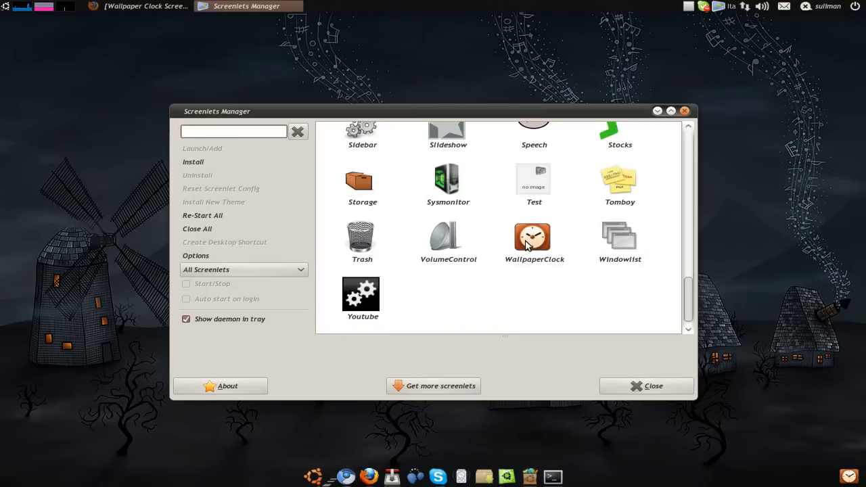
left_click(533, 238)
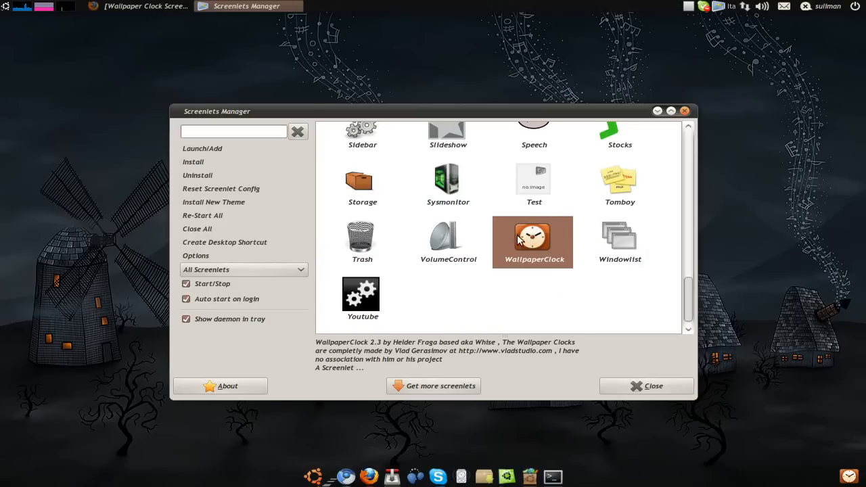
mouse_move(200, 293)
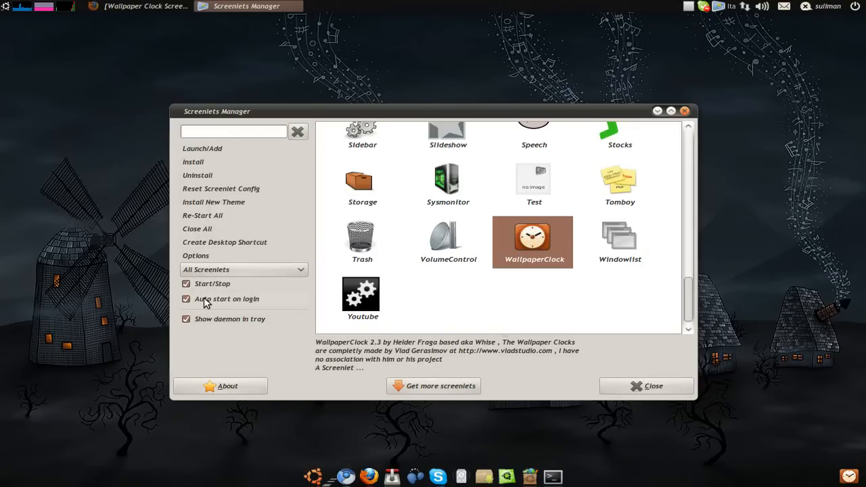
mouse_move(219, 303)
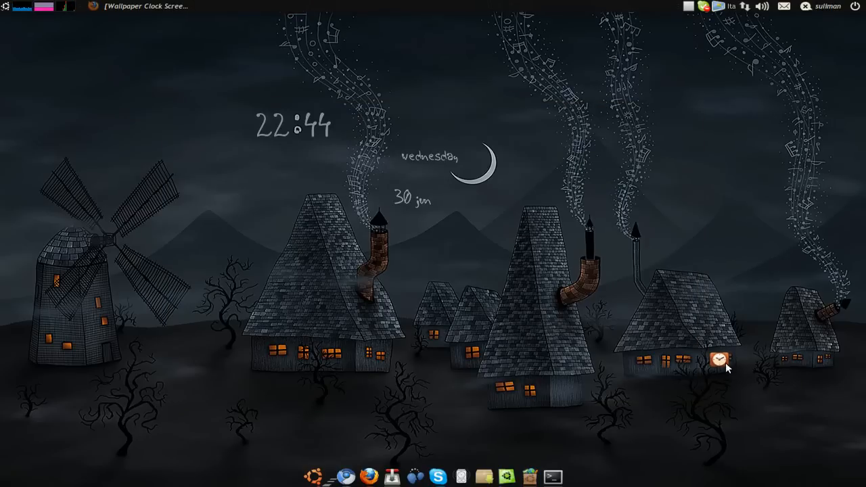
left_click_drag(718, 359, 795, 414)
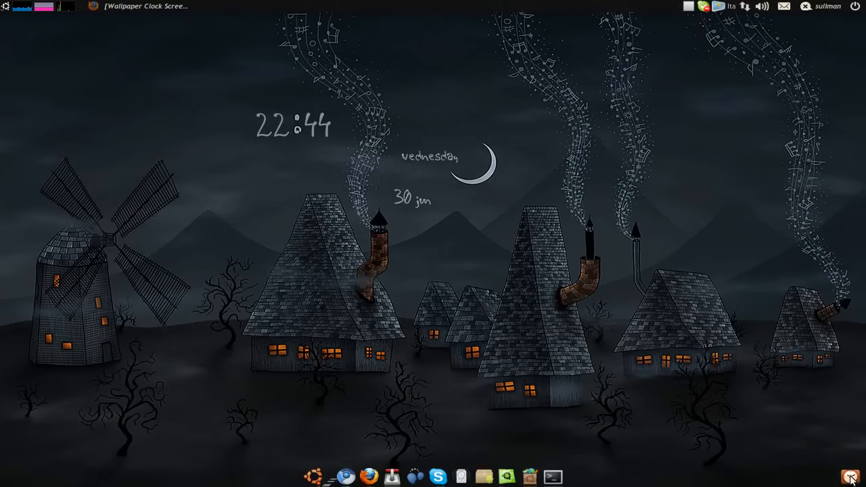
Use the widget's 'Download more Clocks' option to reach Vladstudio's Wallpaper Clocks page
right_click(849, 475)
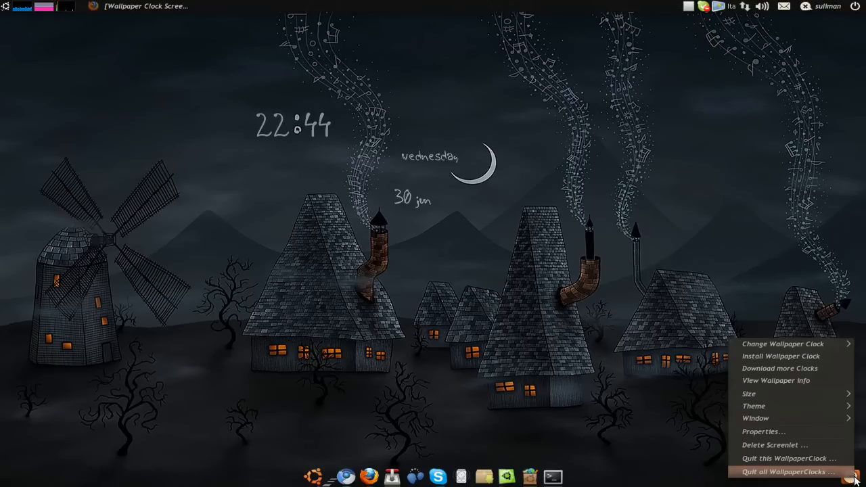
mouse_move(779, 368)
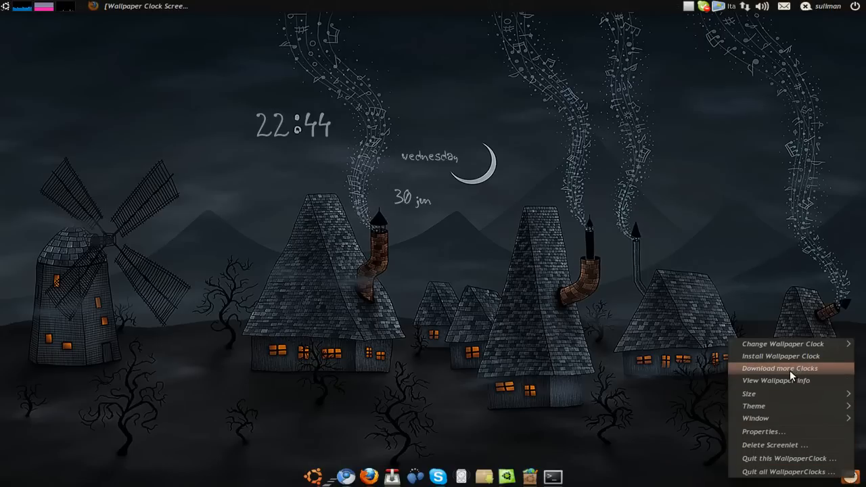
mouse_move(776, 372)
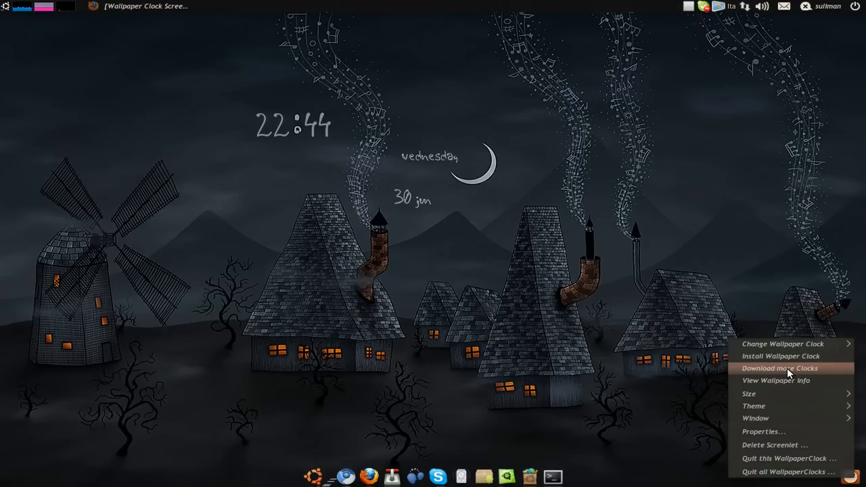
left_click(779, 368)
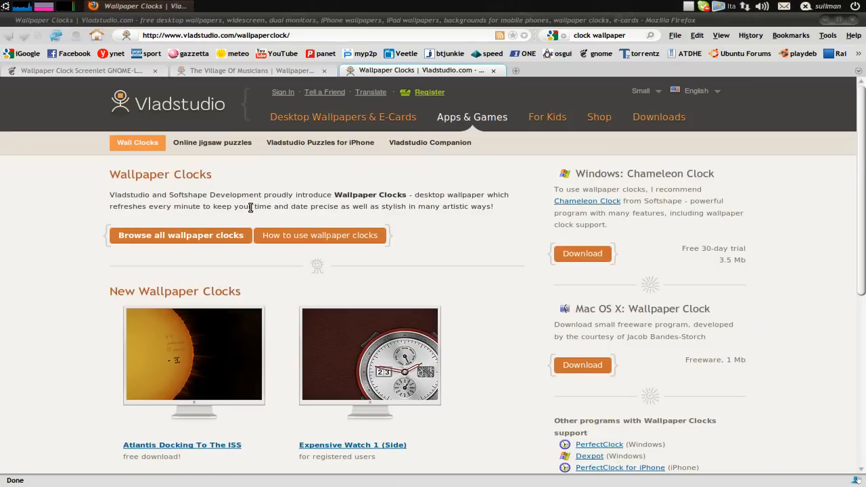
Pick the Hummingbird clock from the Vladstudio gallery to reach its details page
scroll("down", 3)
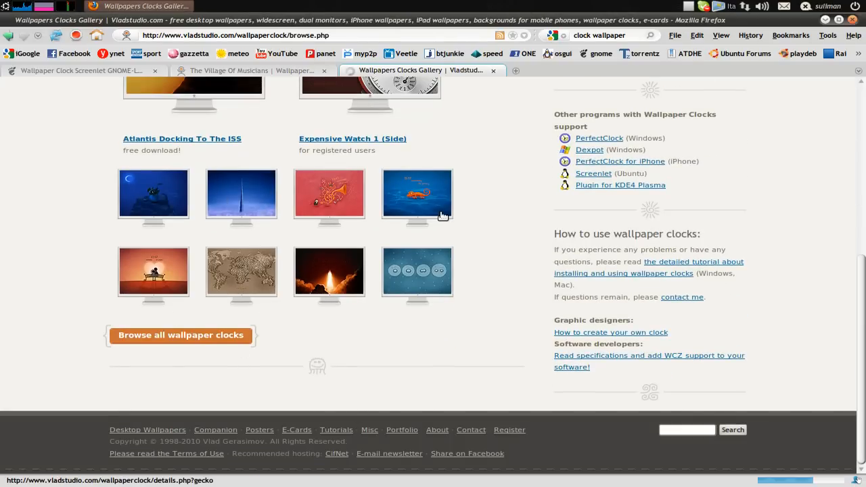
scroll("up", 3)
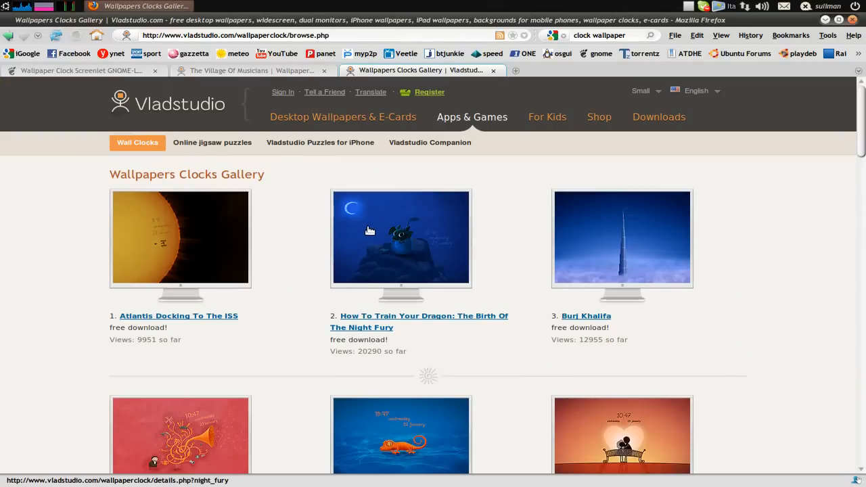
scroll("down", 3)
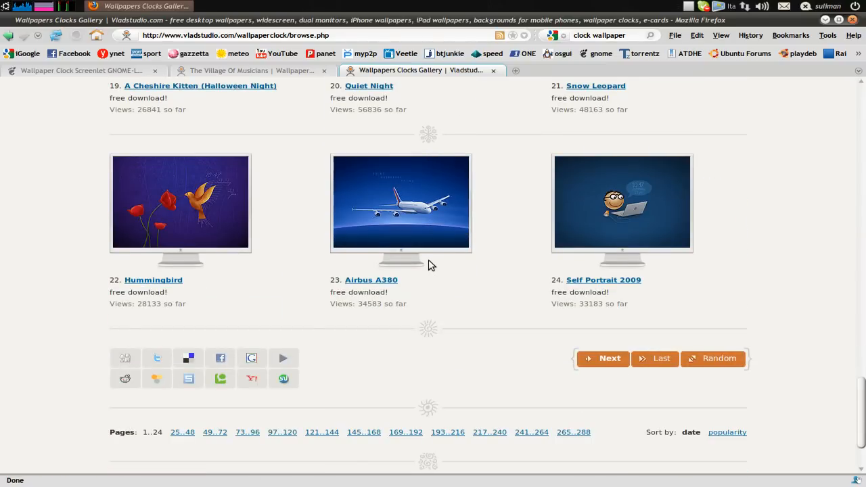
mouse_move(341, 263)
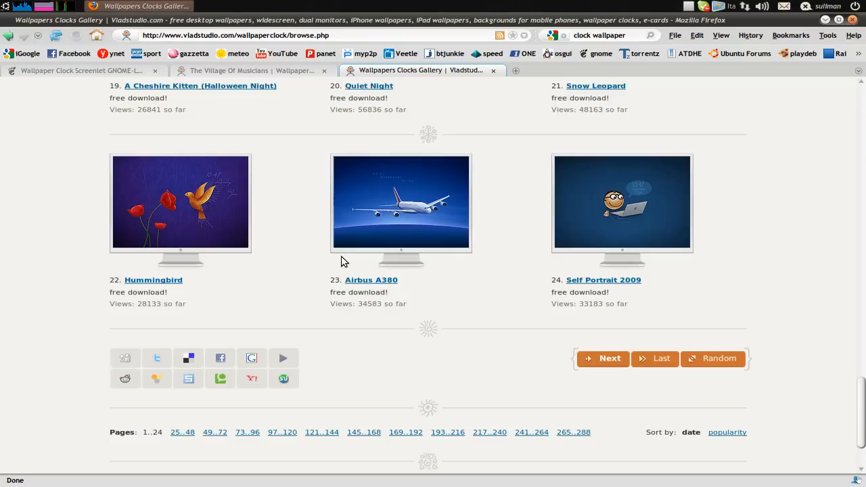
mouse_move(183, 219)
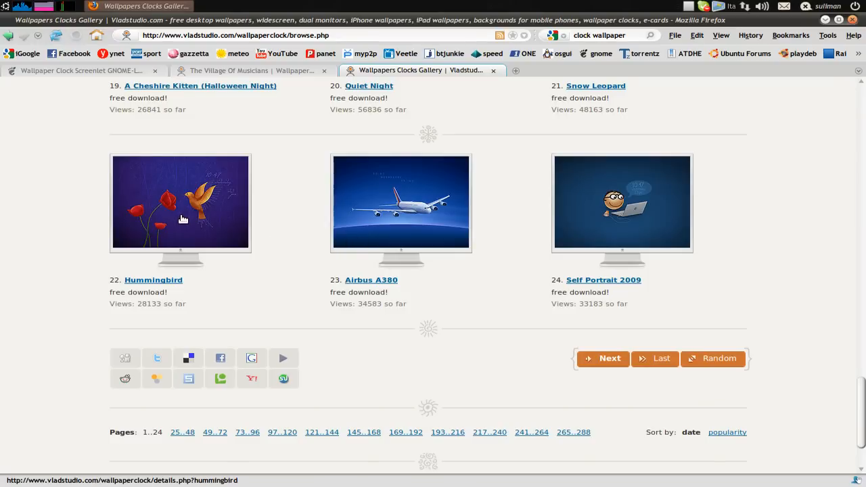
mouse_move(209, 204)
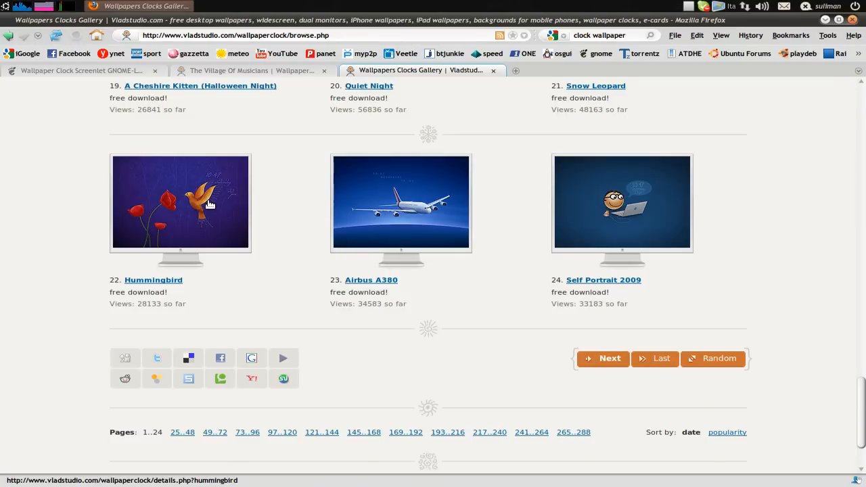
left_click(180, 203)
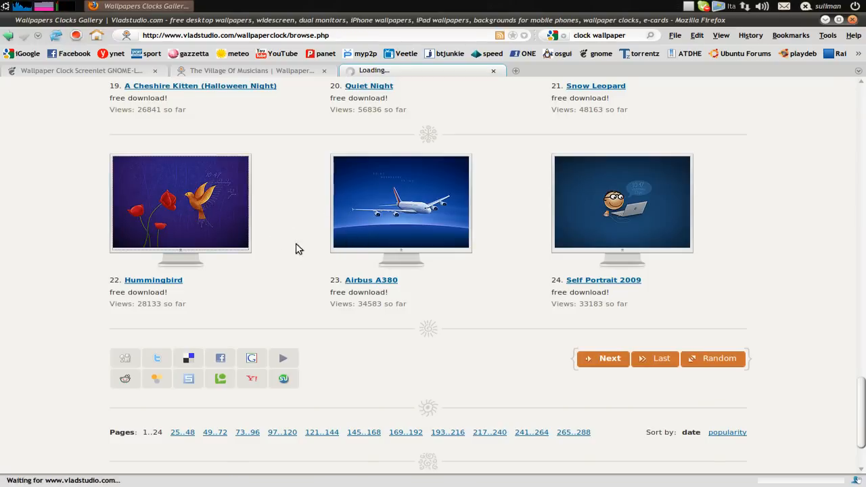
left_click(153, 279)
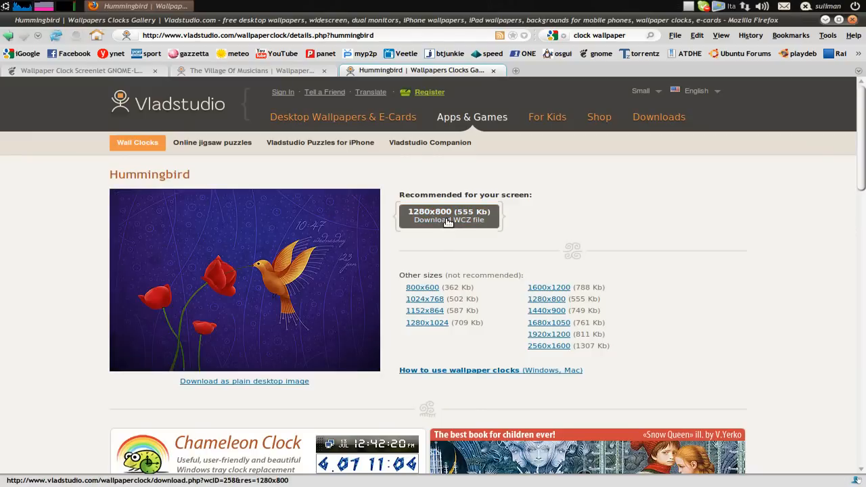
Save the recommended 1280x800 Hummingbird WCZ file to the computer via Firefox's Save File
left_click(449, 215)
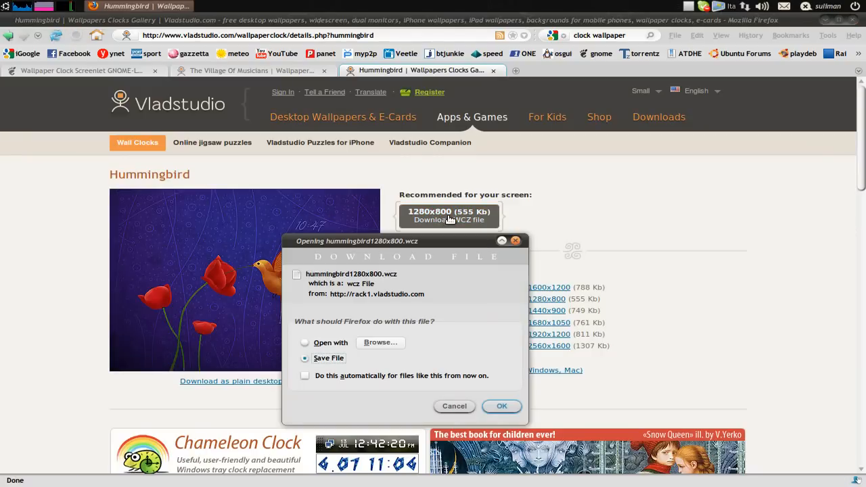
left_click(454, 406)
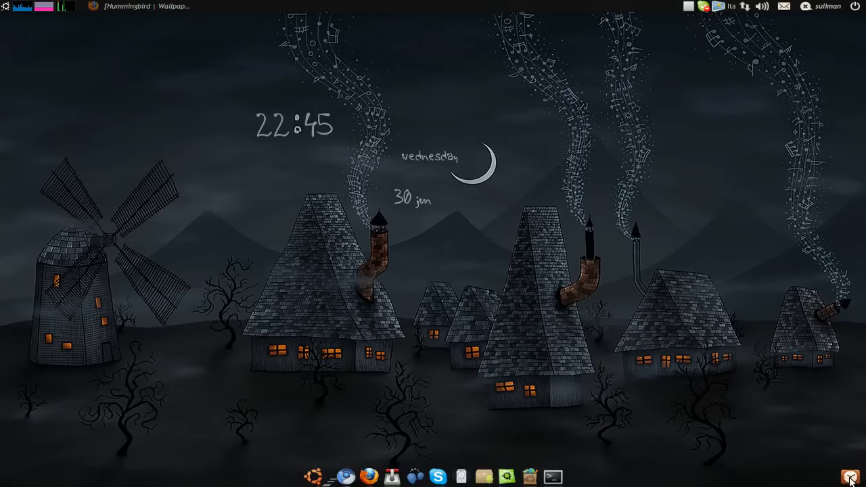
Use Install Wallpaper Clock to add hummingbird1280x800.wcz from Downloads and acknowledge the success message
right_click(855, 476)
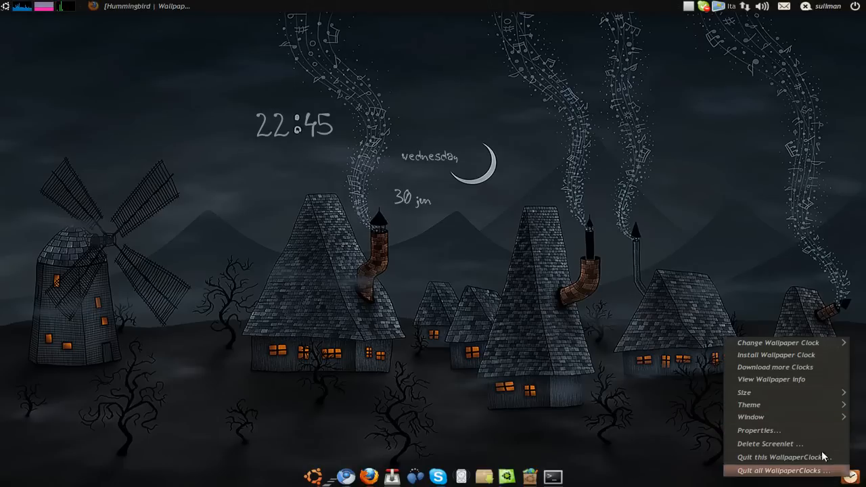
left_click(776, 355)
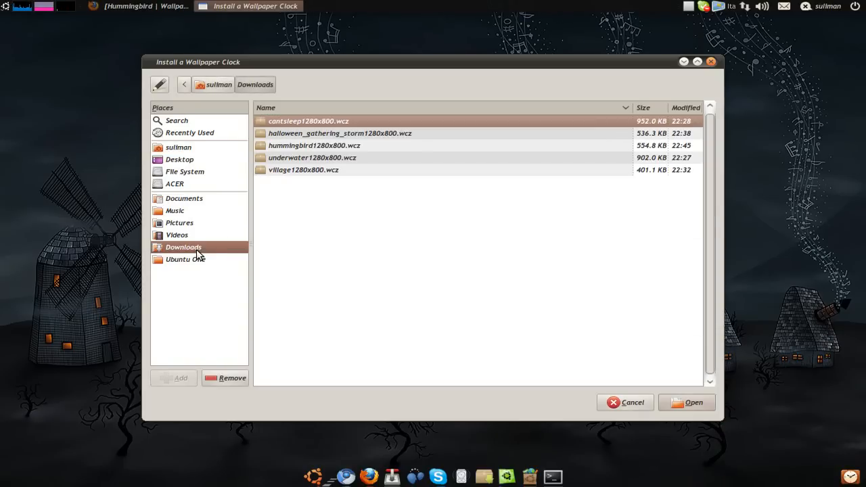
left_click(314, 145)
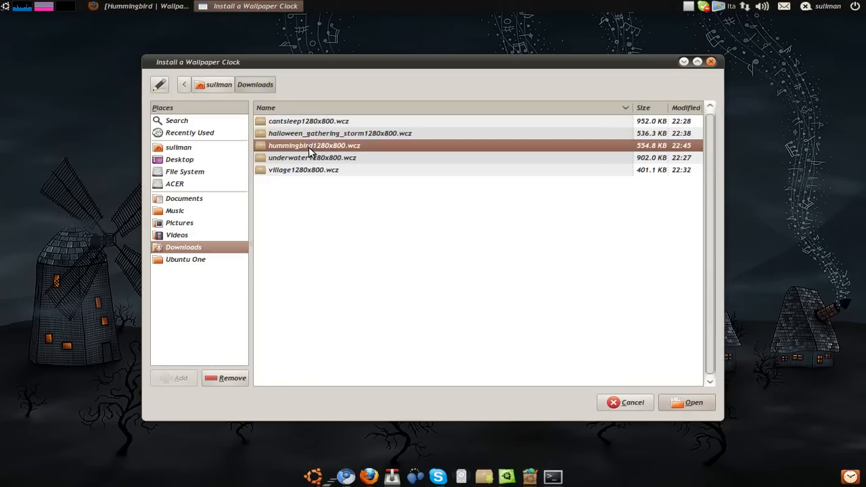
mouse_move(327, 148)
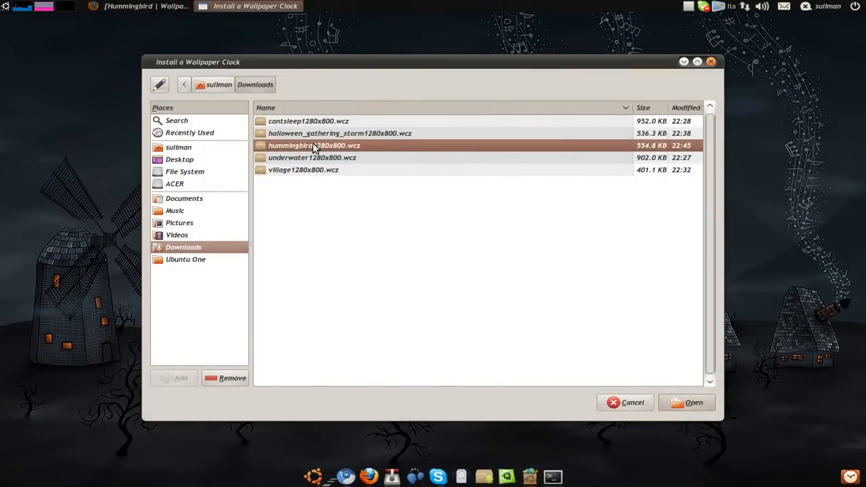
mouse_move(322, 155)
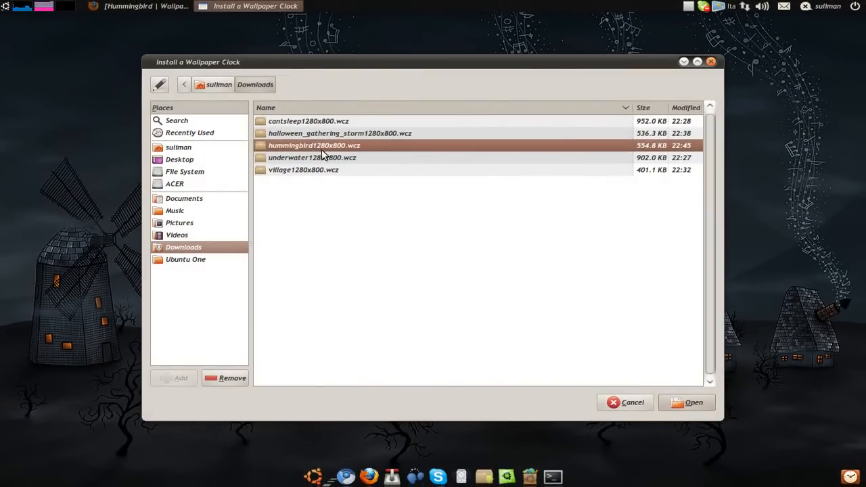
left_click(692, 402)
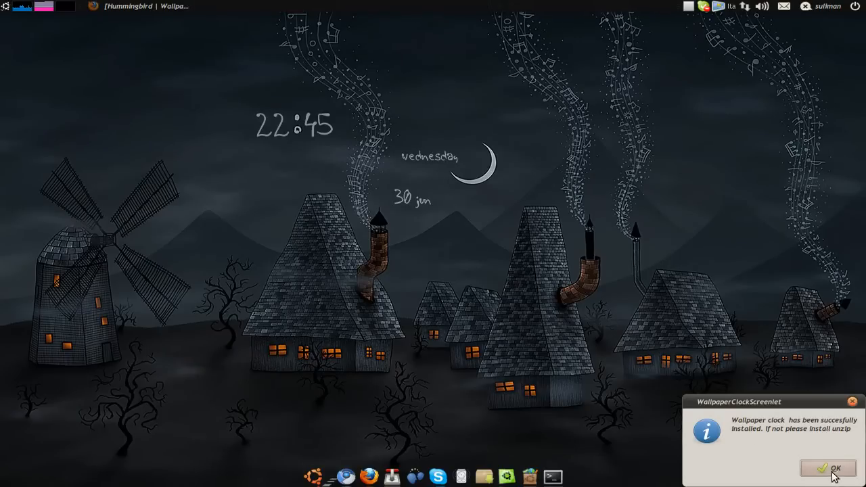
left_click(828, 468)
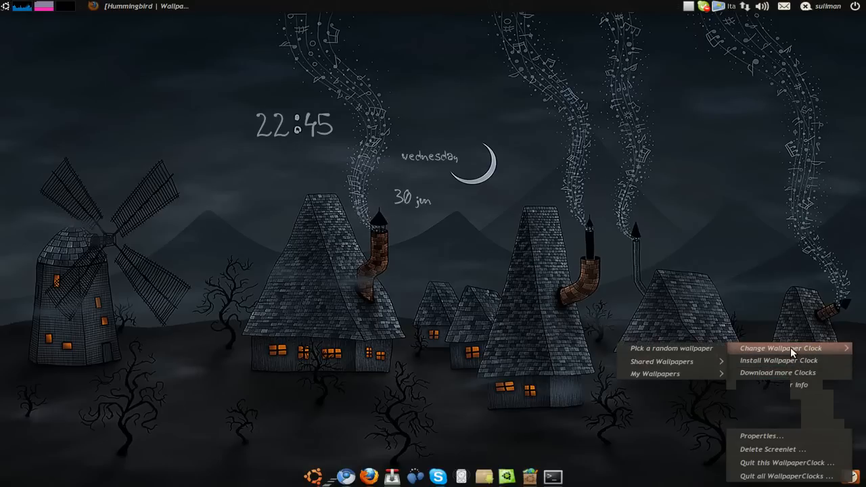
Choose hummingbird1280x800.wcz under Change Wallpaper Clock > My Wallpapers to put it on the desktop
left_click(654, 374)
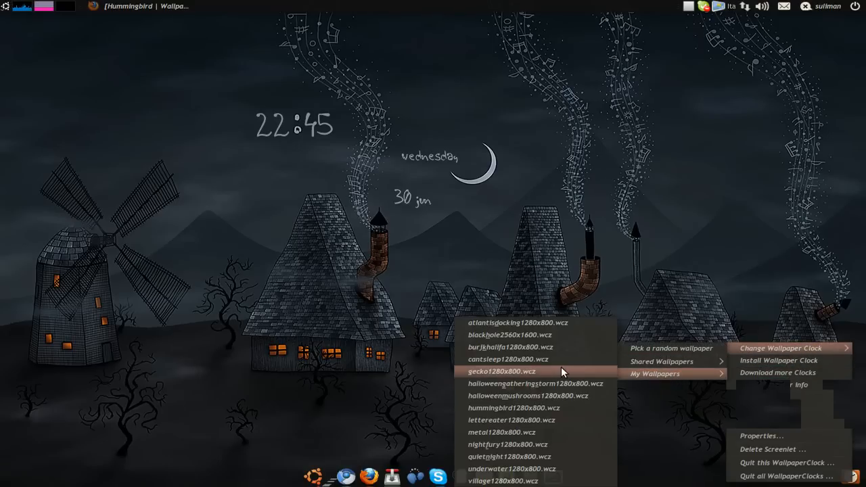
mouse_move(541, 384)
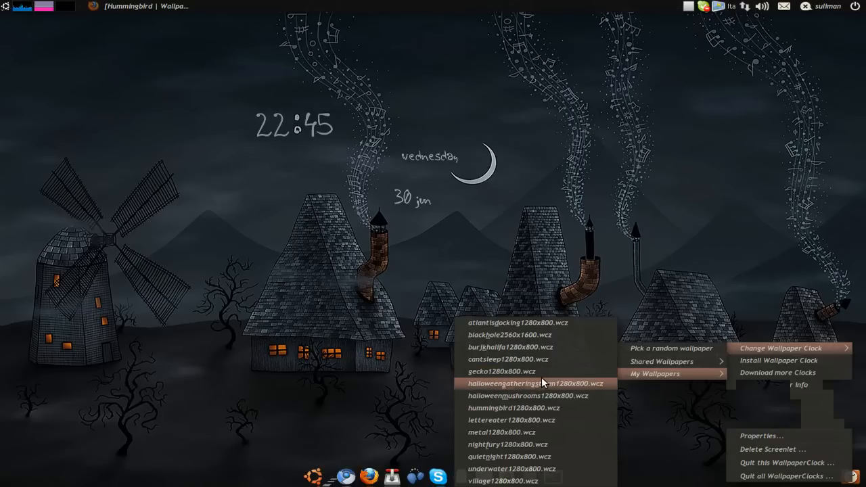
mouse_move(538, 341)
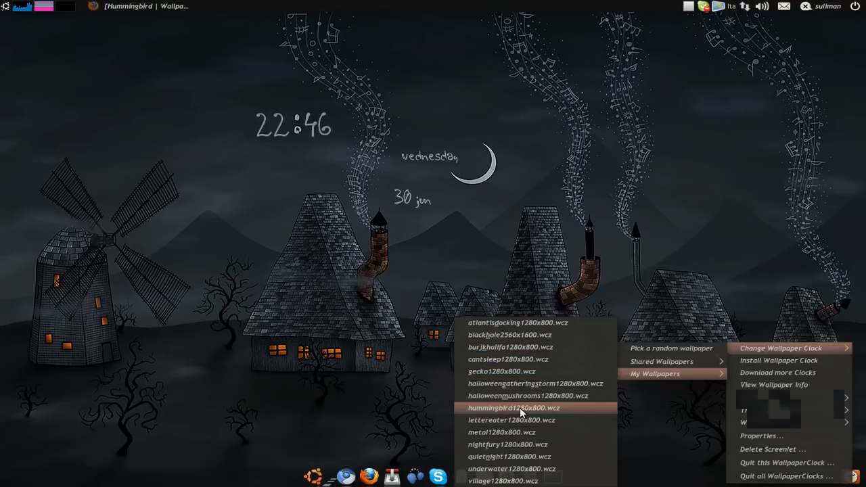
left_click(518, 407)
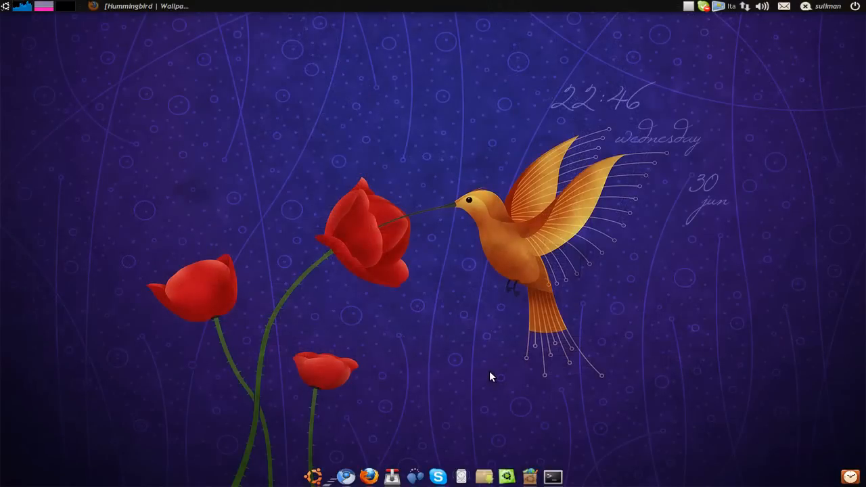
mouse_move(648, 120)
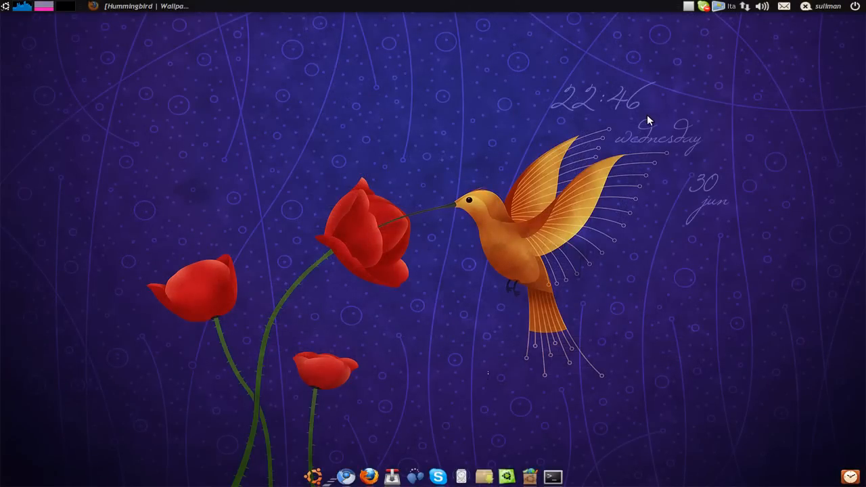
mouse_move(706, 181)
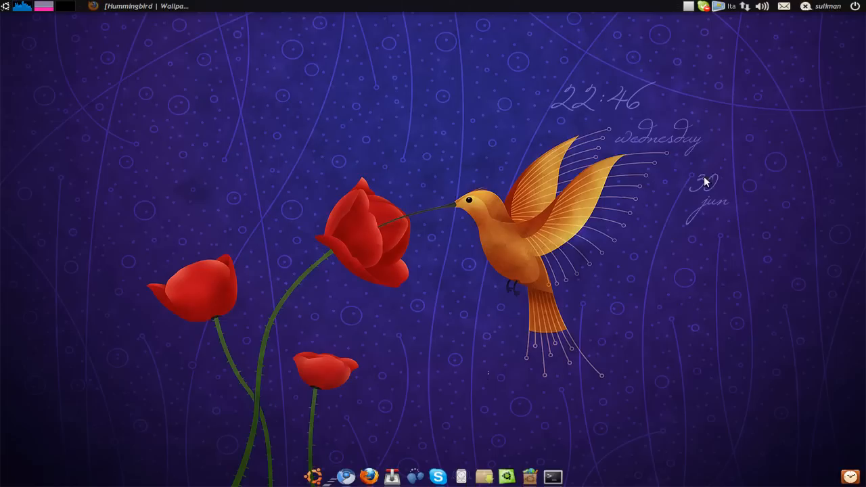
mouse_move(739, 238)
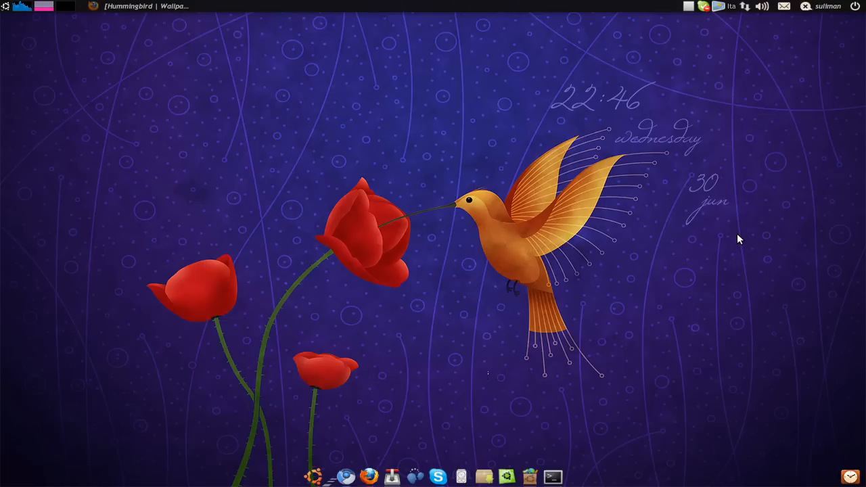
mouse_move(617, 322)
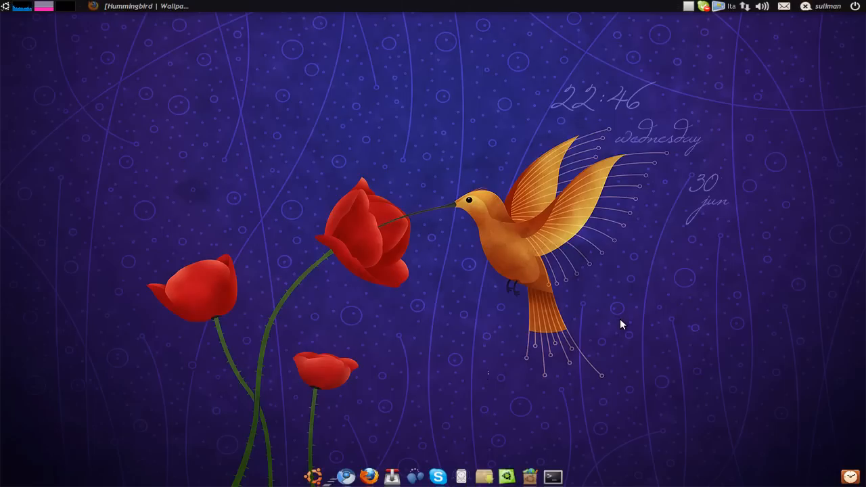
mouse_move(628, 316)
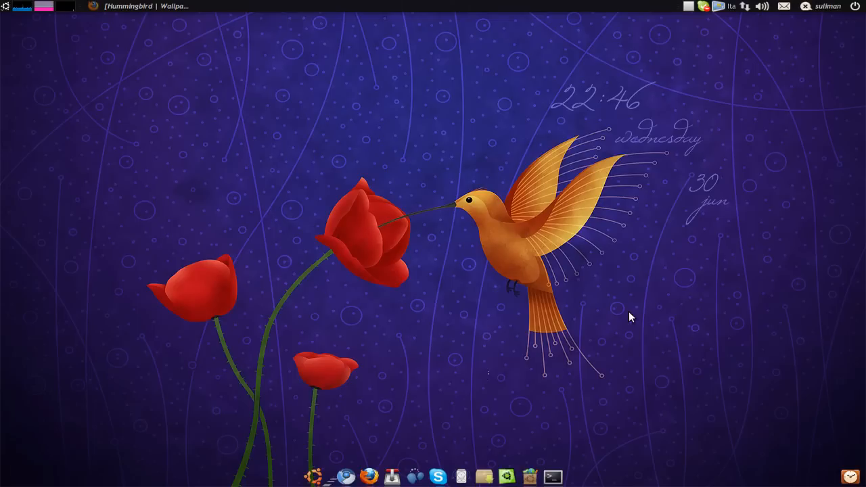
mouse_move(636, 308)
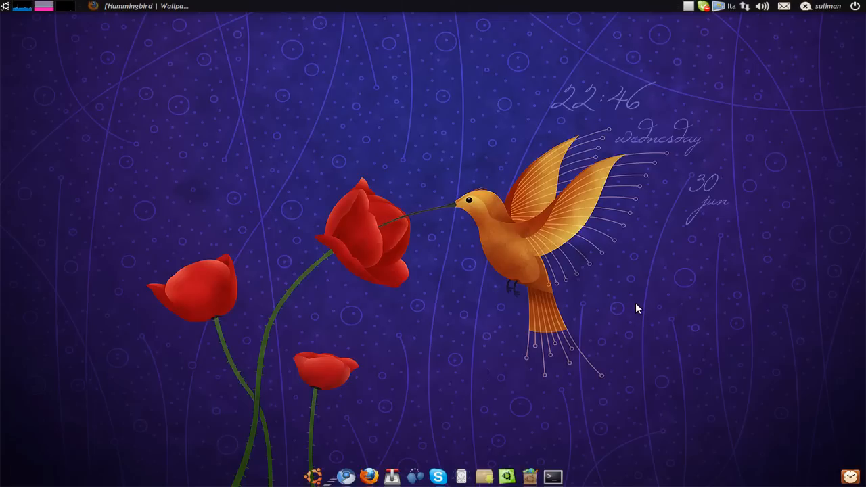